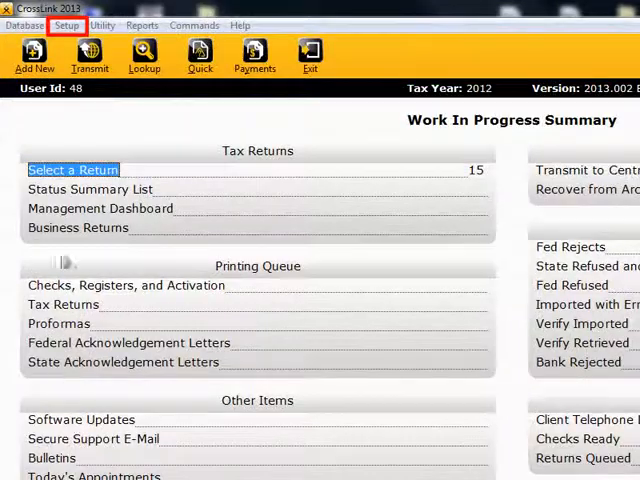
- Open the Setup menu from the Work In Progress Summary
{"action": "left_click", "coordinate": [66, 25]}
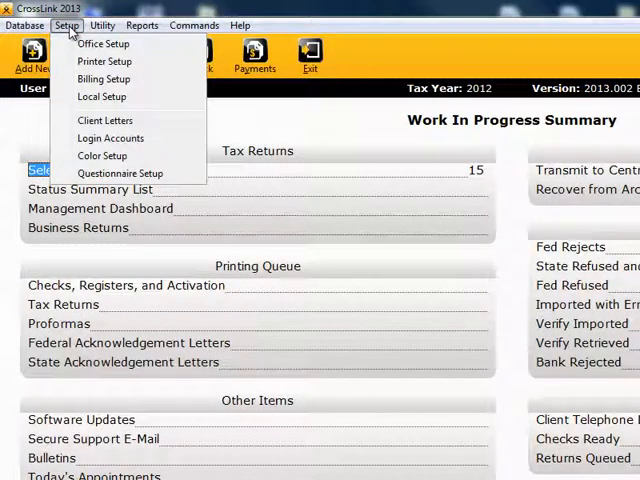
- Open Office Setup application settings and show the Defaults tab
{"action": "left_click", "coordinate": [112, 44]}
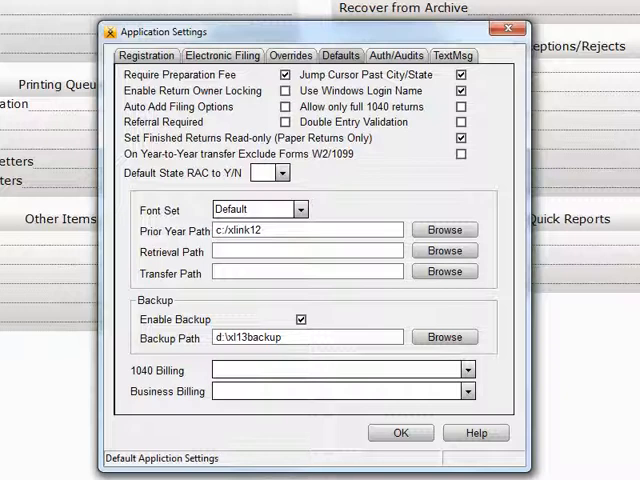
{"action": "left_click", "coordinate": [283, 173]}
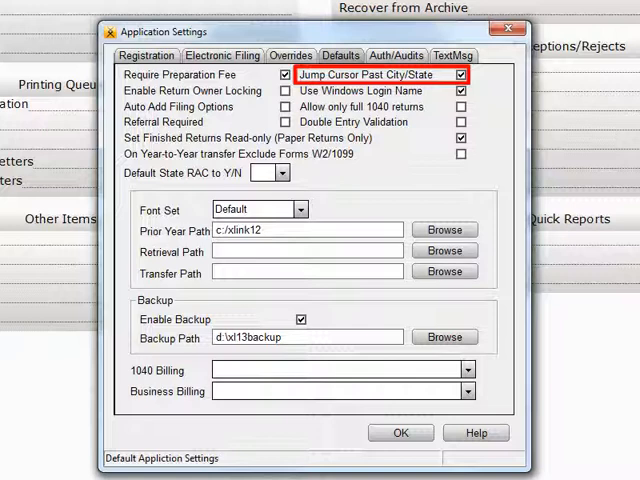
{"action": "left_click", "coordinate": [283, 90]}
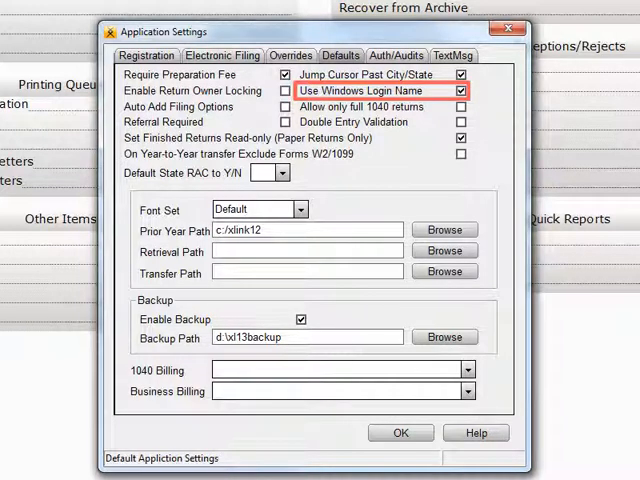
{"action": "left_click", "coordinate": [464, 91]}
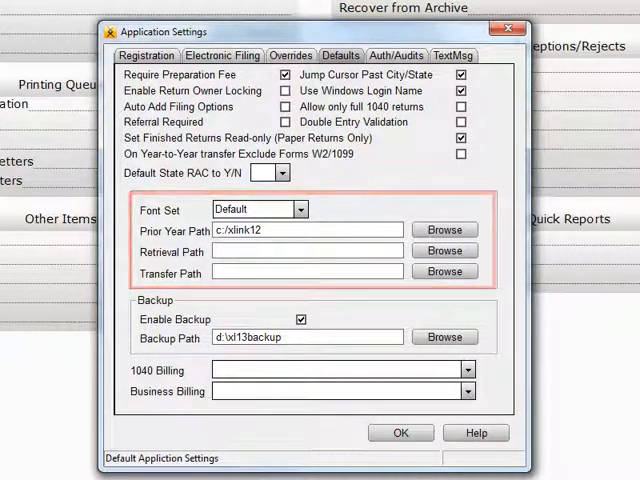
{"action": "left_click", "coordinate": [300, 209]}
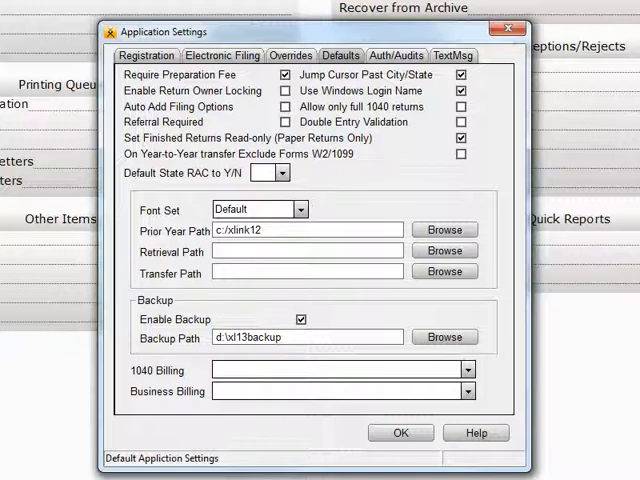
{"action": "left_click", "coordinate": [307, 230]}
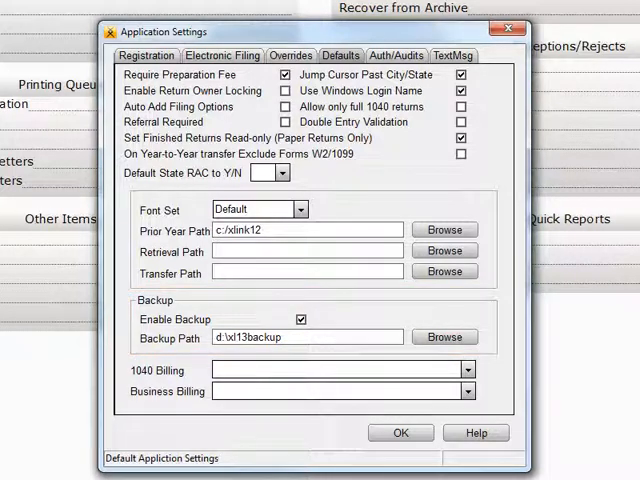
- Confirm the Defaults settings with OK and close Application Settings
{"action": "left_click", "coordinate": [300, 319]}
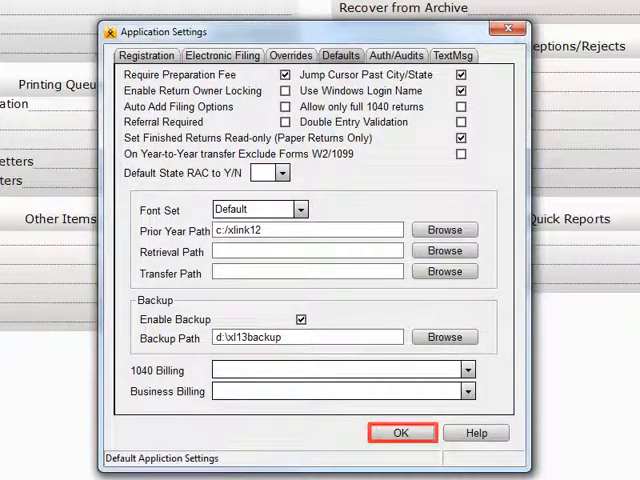
{"action": "left_click", "coordinate": [403, 432]}
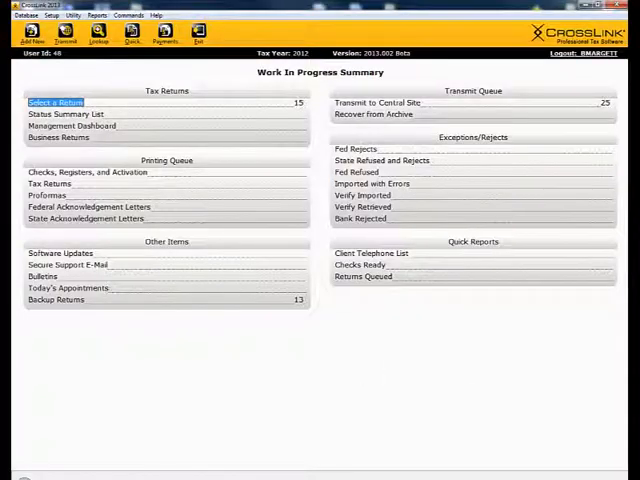